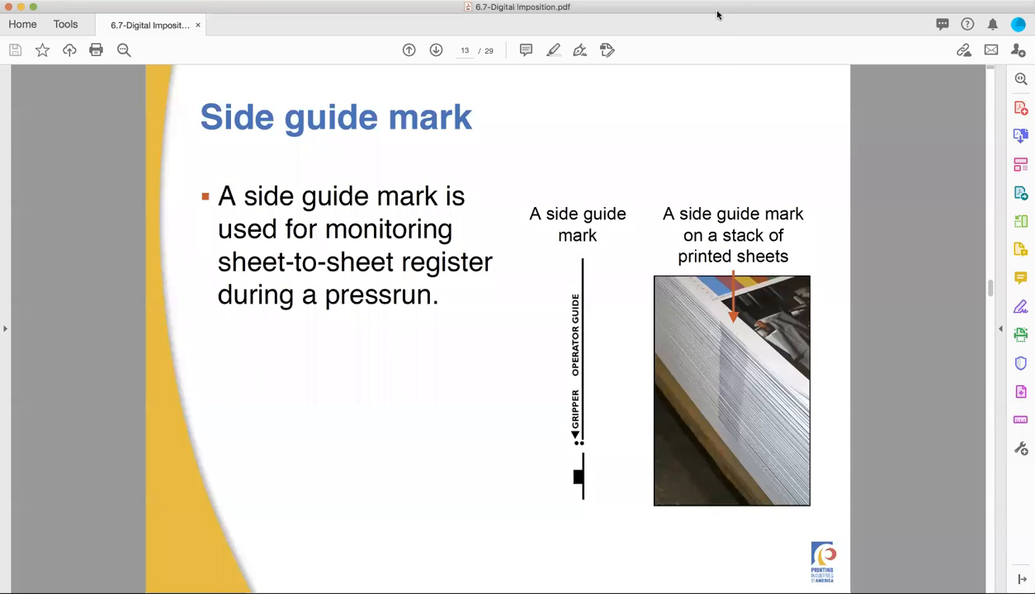
{"action": "mouse_move", "coordinate": [852, 141]}
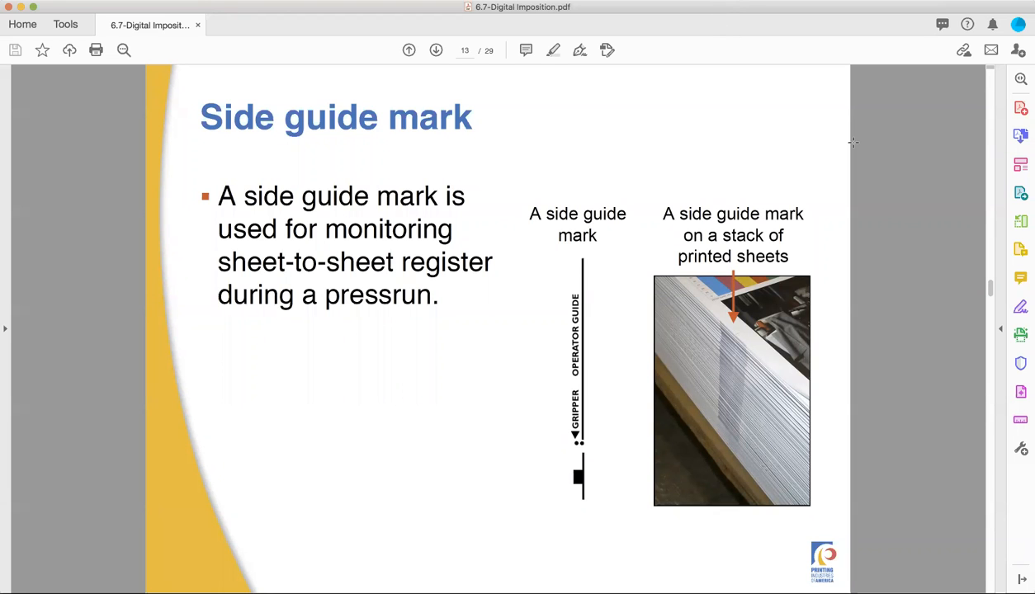
{"action": "mouse_move", "coordinate": [731, 171]}
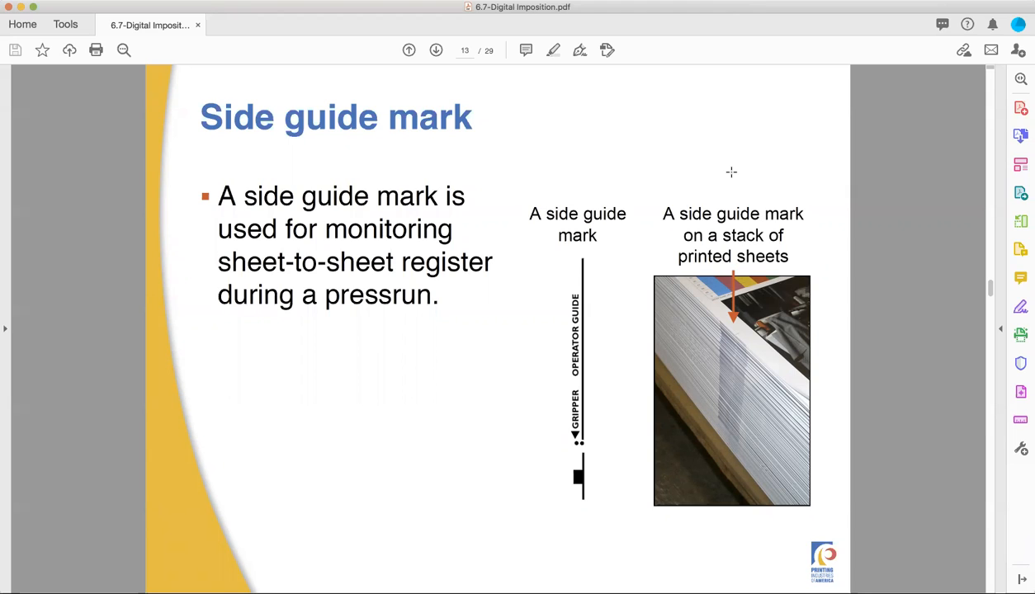
{"action": "mouse_move", "coordinate": [733, 224]}
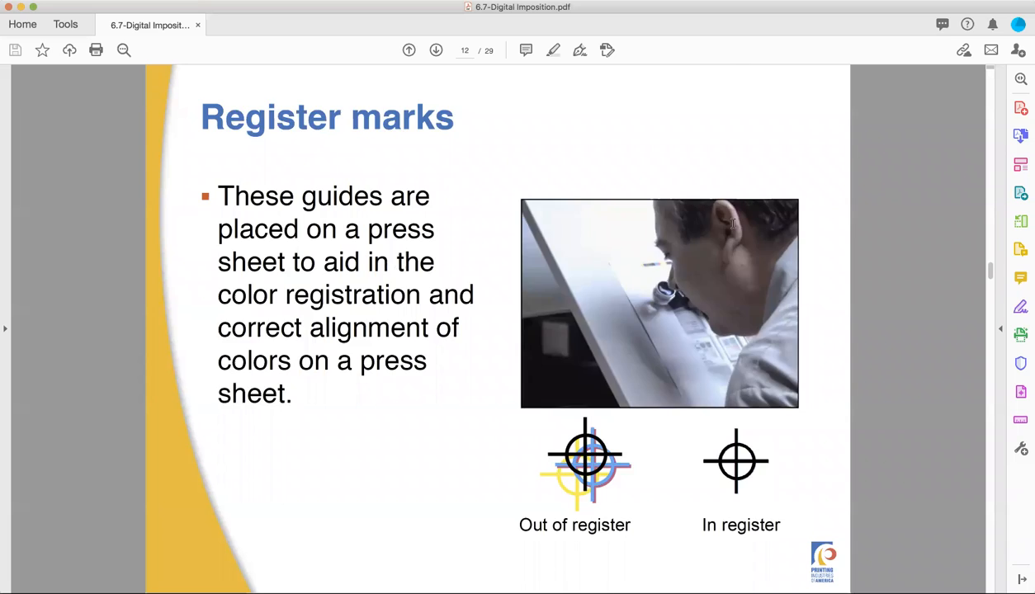
Go forward from Register marks to the Side guide mark slide on page 13.
{"action": "left_click", "coordinate": [435, 51]}
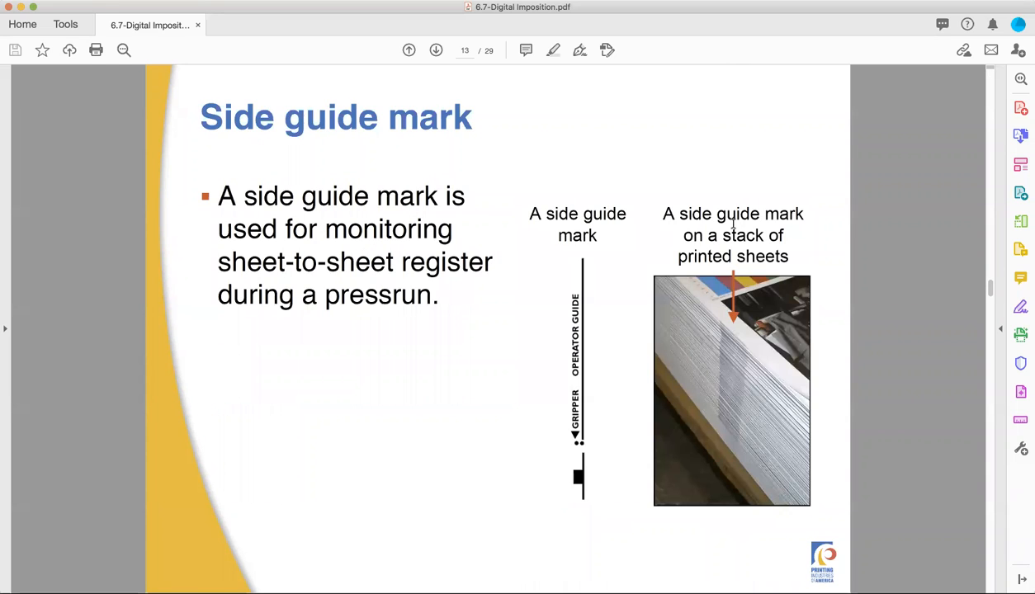
{"action": "mouse_move", "coordinate": [805, 258]}
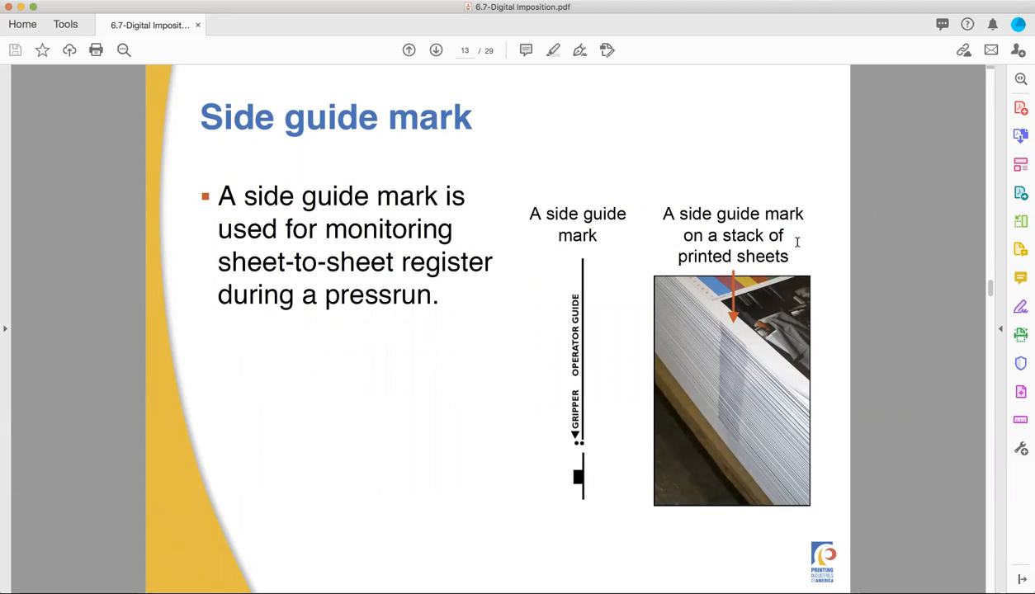
{"action": "mouse_move", "coordinate": [814, 231]}
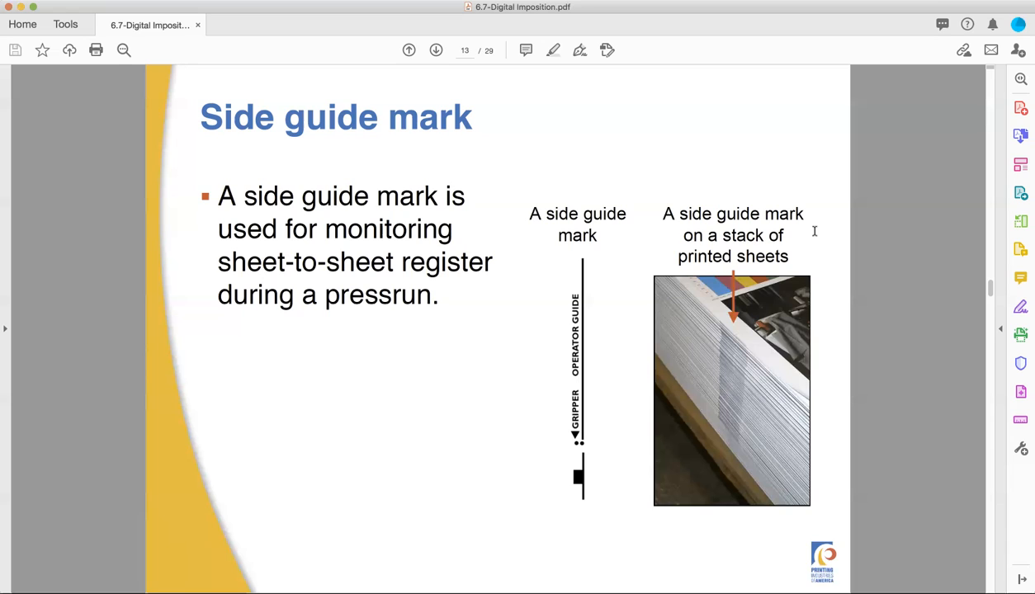
{"action": "mouse_move", "coordinate": [721, 413]}
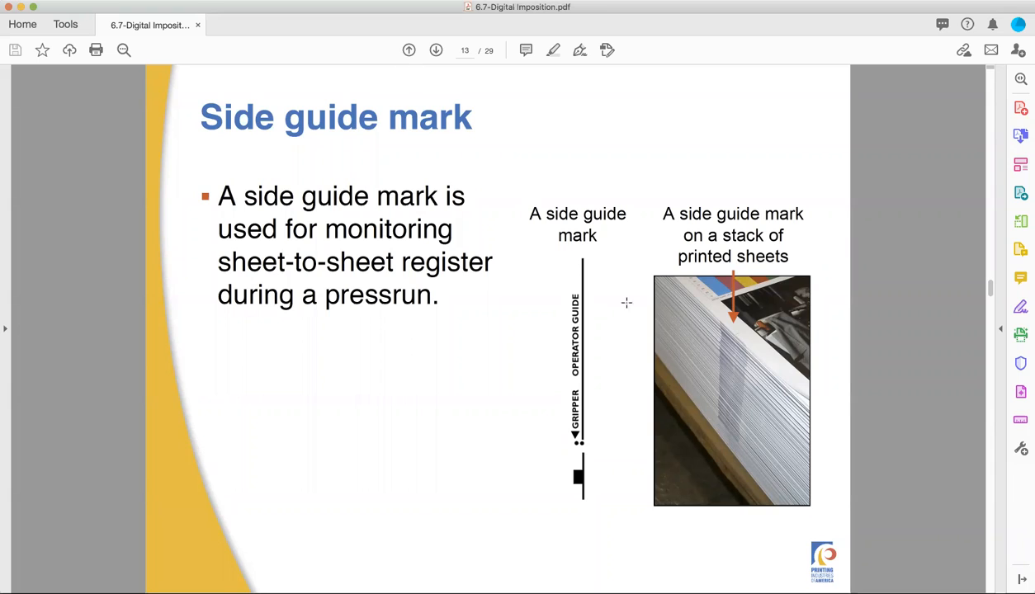
{"action": "left_click_drag", "start_coordinate": [697, 396], "coordinate": [730, 384]}
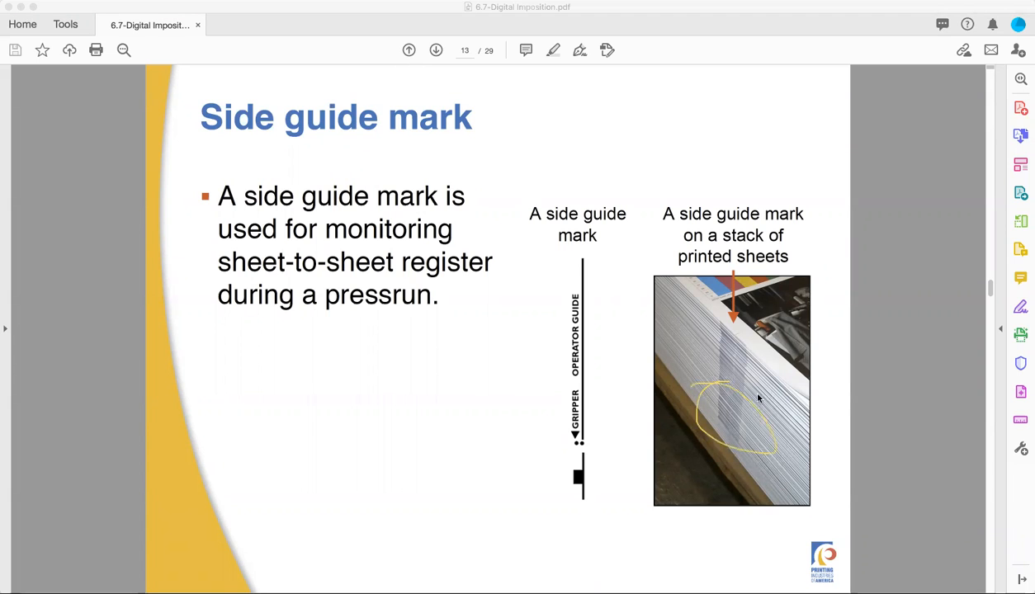
{"action": "mouse_move", "coordinate": [731, 421]}
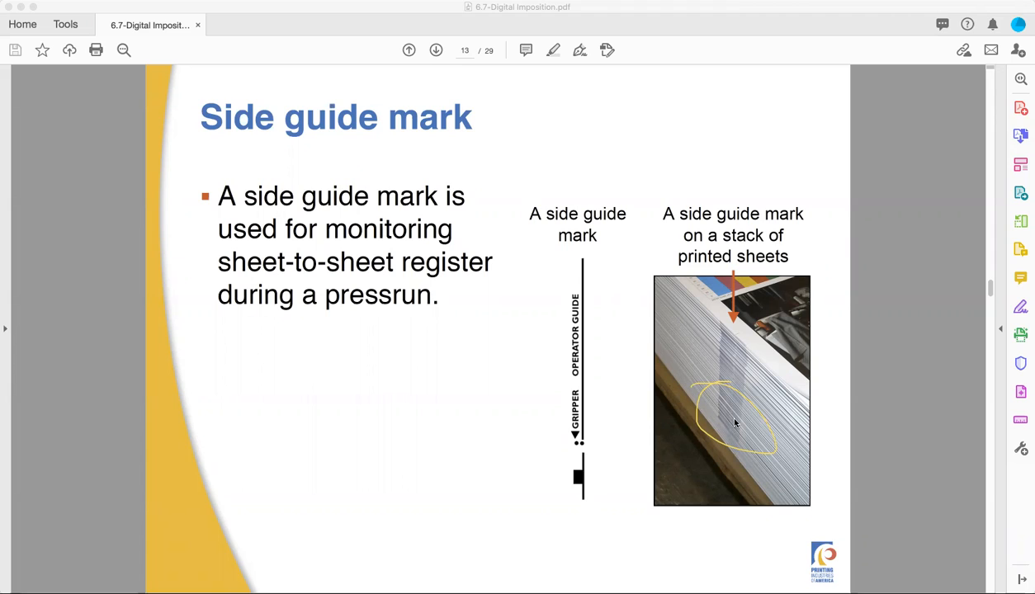
{"action": "mouse_move", "coordinate": [731, 422]}
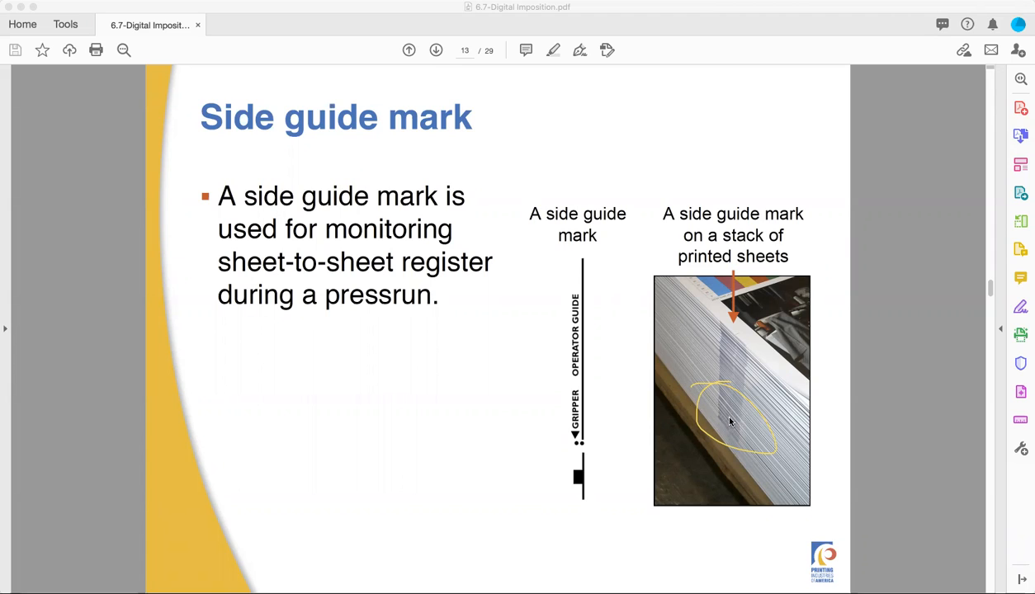
{"action": "mouse_move", "coordinate": [587, 74]}
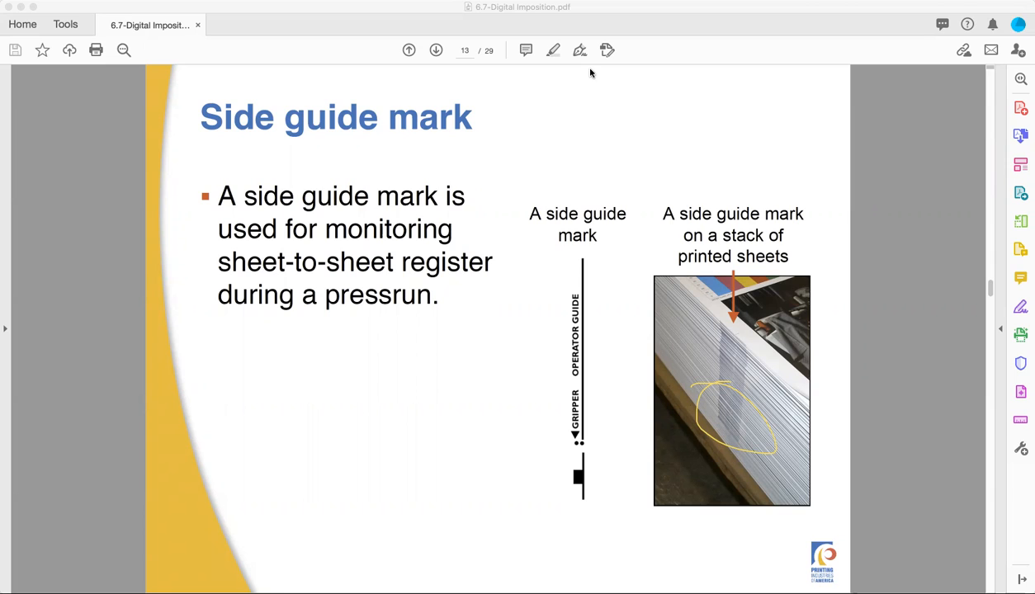
{"action": "mouse_move", "coordinate": [655, 71]}
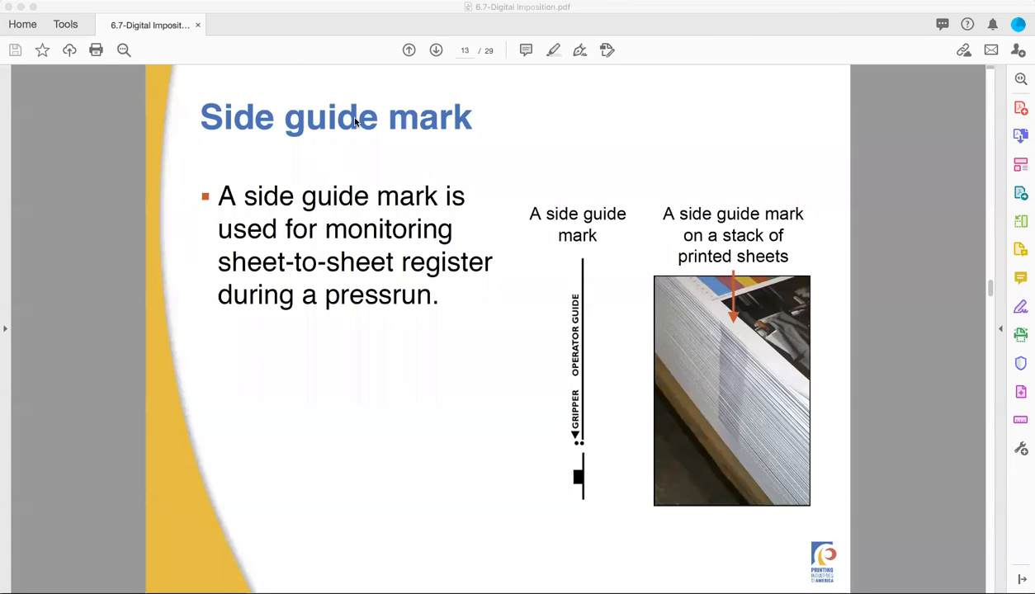
Advance through the Paper gripper slide (page 14) to the Plate bend slide on page 15.
{"action": "left_click", "coordinate": [436, 50]}
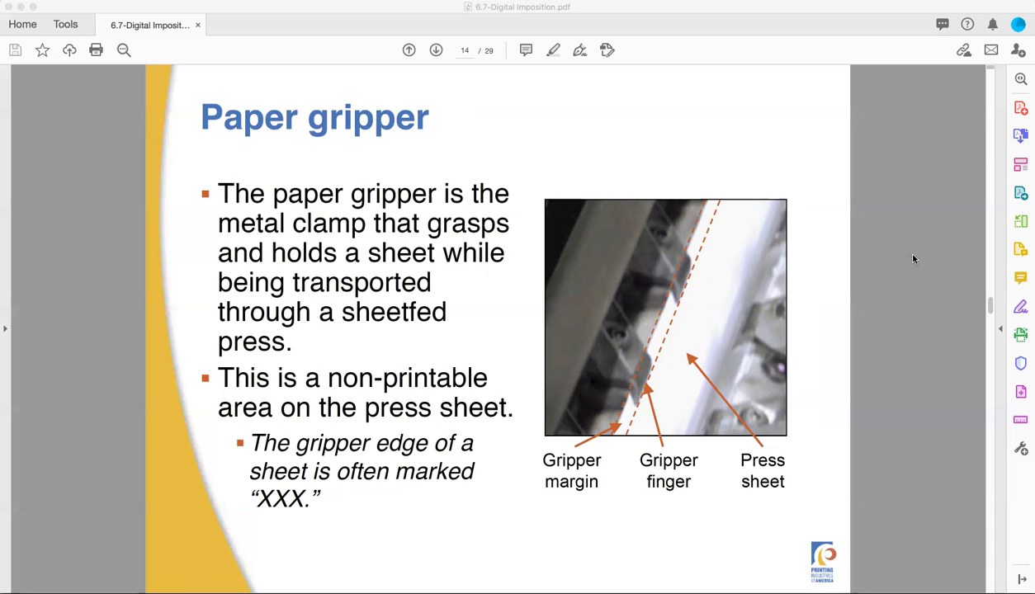
{"action": "left_click", "coordinate": [436, 50]}
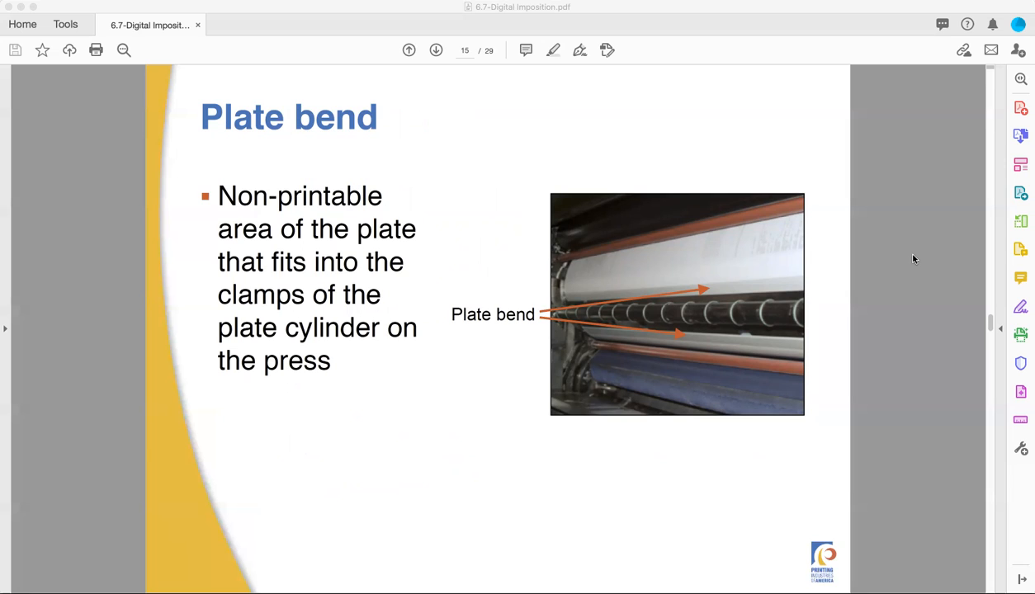
Advance to page 16, Common imposition styles, listing Sheetwise through Combination.
{"action": "left_click", "coordinate": [436, 51]}
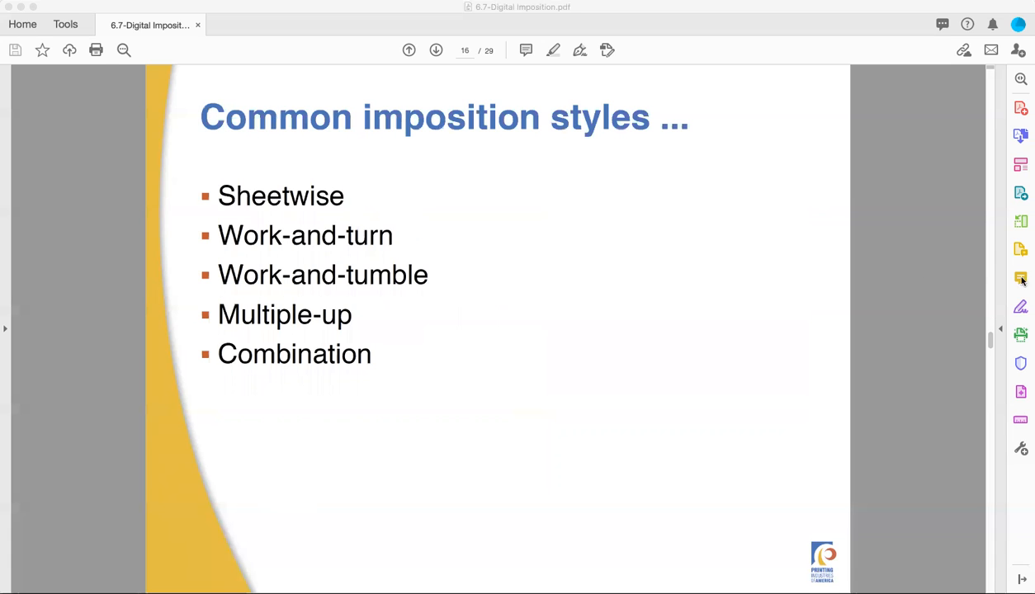
{"action": "mouse_move", "coordinate": [1024, 278]}
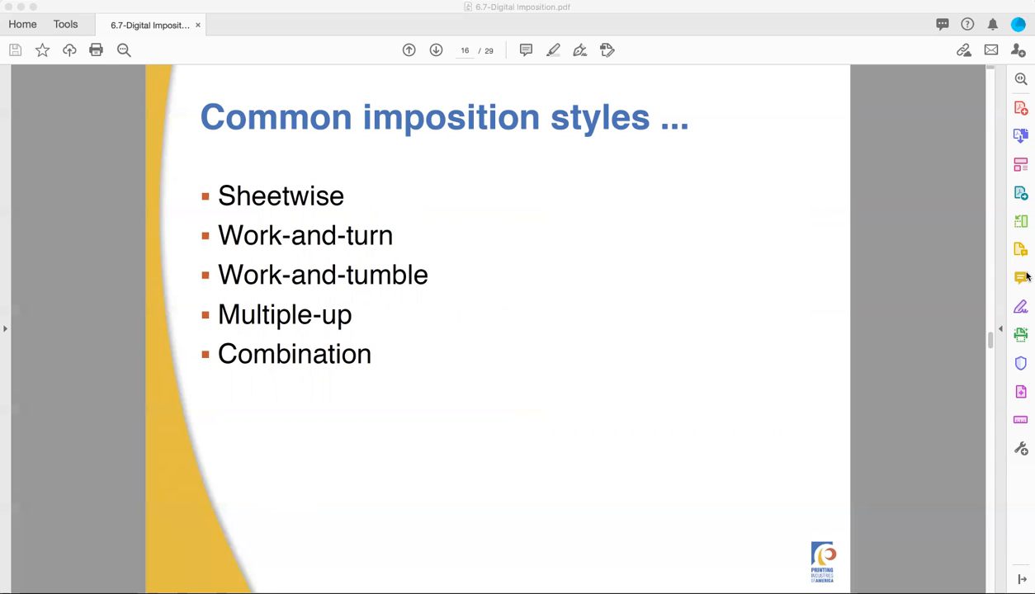
{"action": "mouse_move", "coordinate": [1026, 425]}
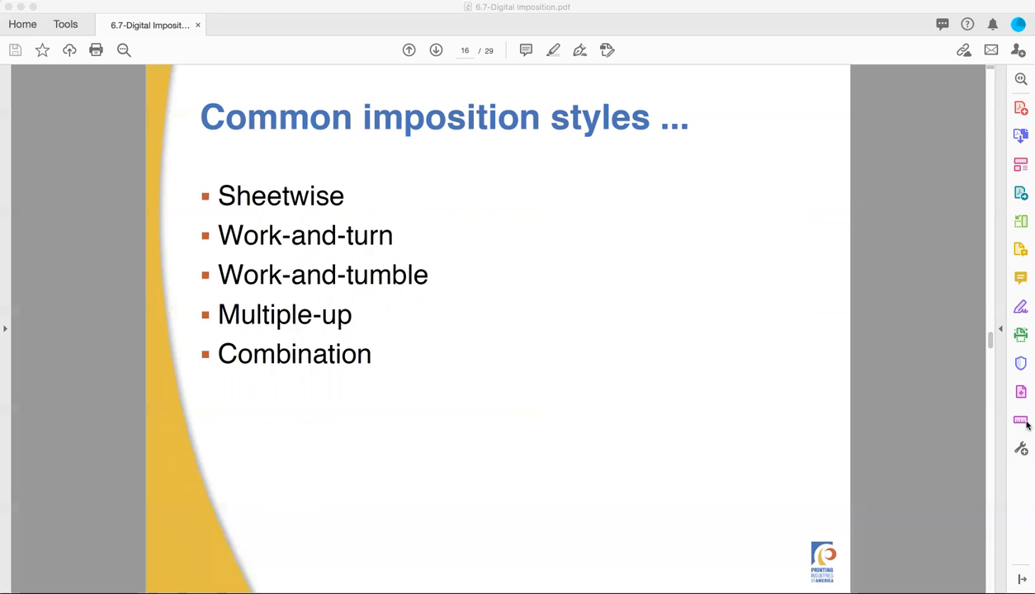
Advance to page 17, the Imposition styles slide on arranging jobs efficiently for press.
{"action": "left_click", "coordinate": [436, 50]}
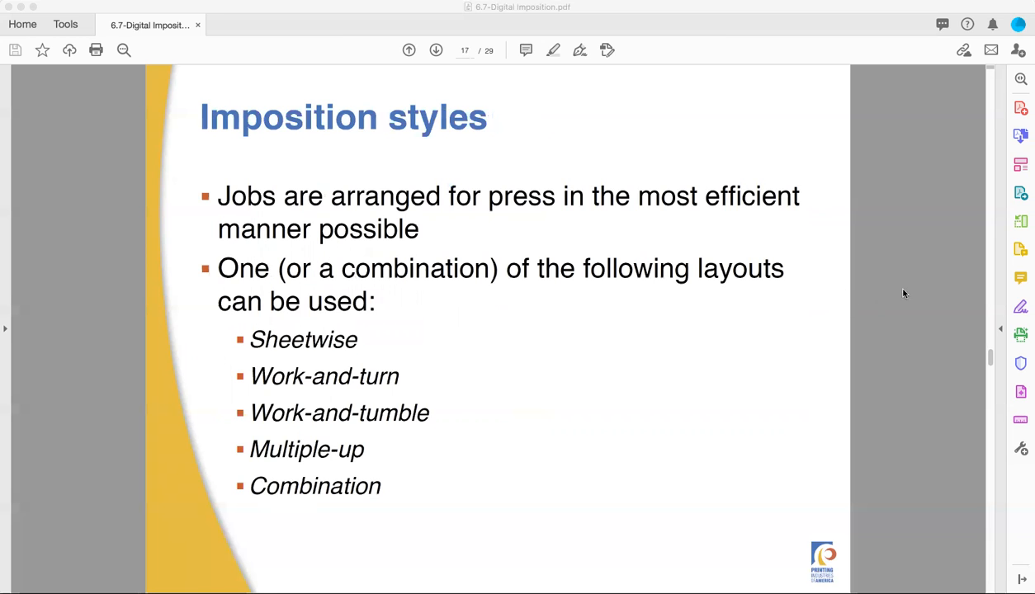
{"action": "mouse_move", "coordinate": [910, 290]}
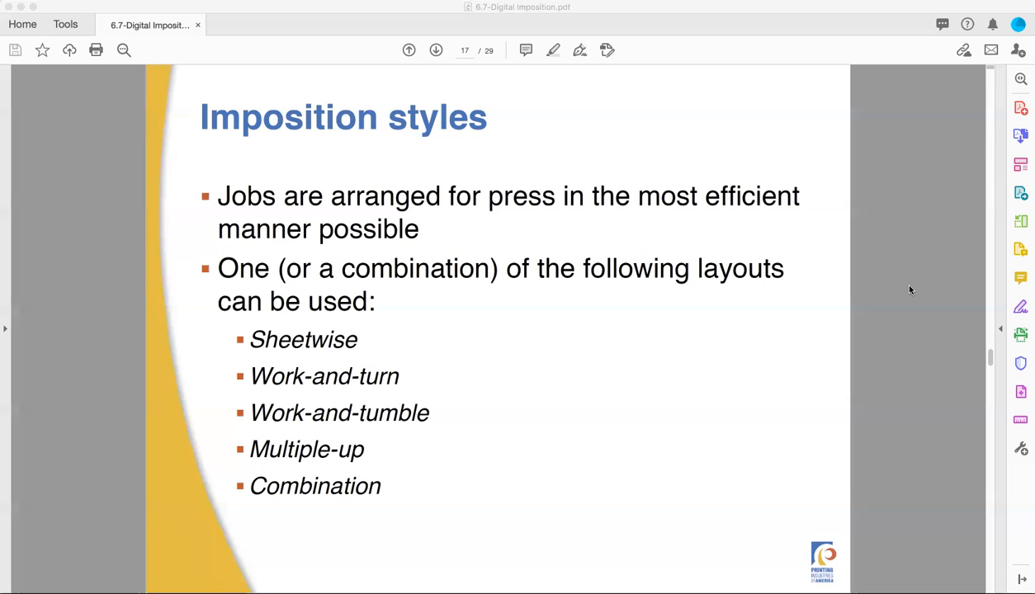
Advance to page 18, Sheetwise imposition, with its front and back sheet diagrams.
{"action": "left_click", "coordinate": [436, 50]}
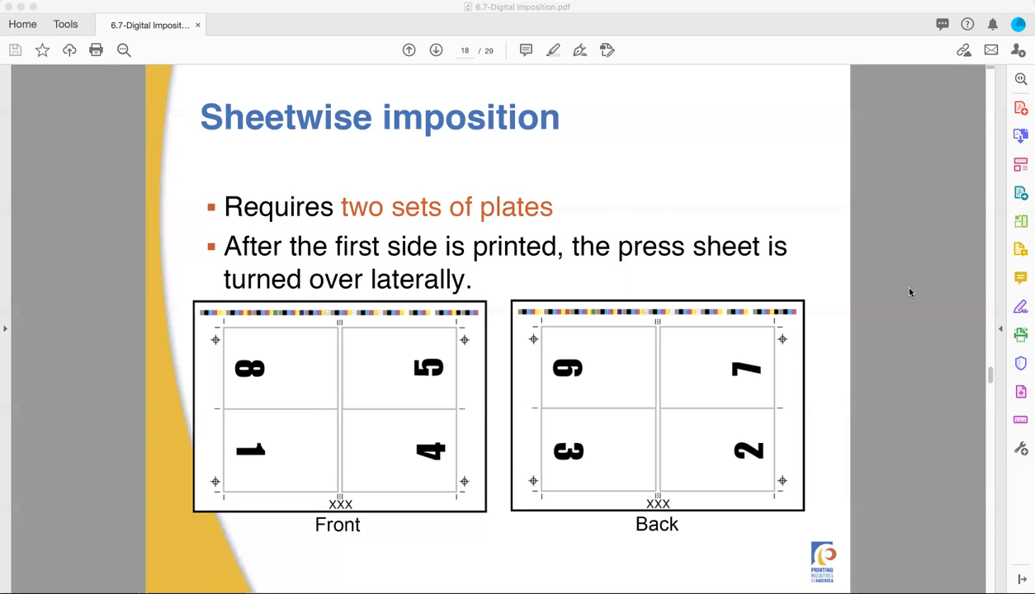
Advance to page 19, Work-and-turn imposition, with its single plate set layout.
{"action": "left_click", "coordinate": [436, 50]}
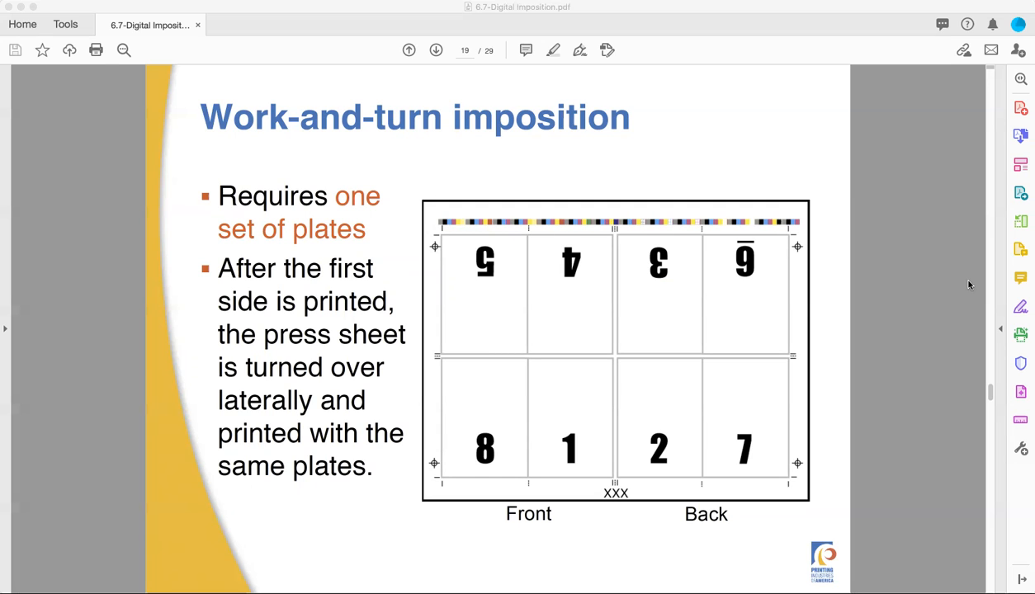
Reach page 20, Work-and-tumble imposition, after a brief step back to page 19.
{"action": "left_click", "coordinate": [435, 50]}
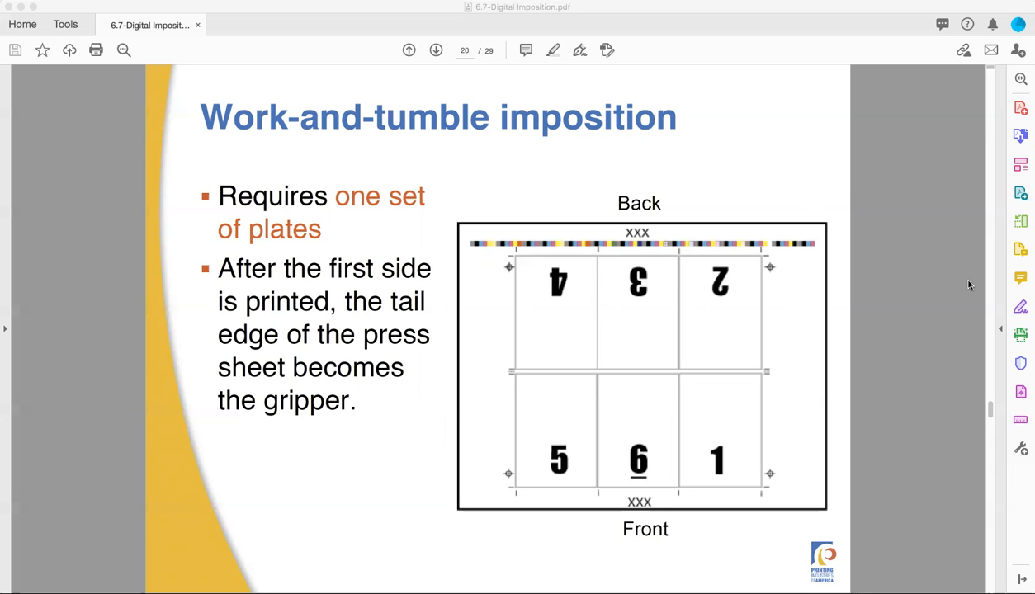
{"action": "mouse_move", "coordinate": [953, 289]}
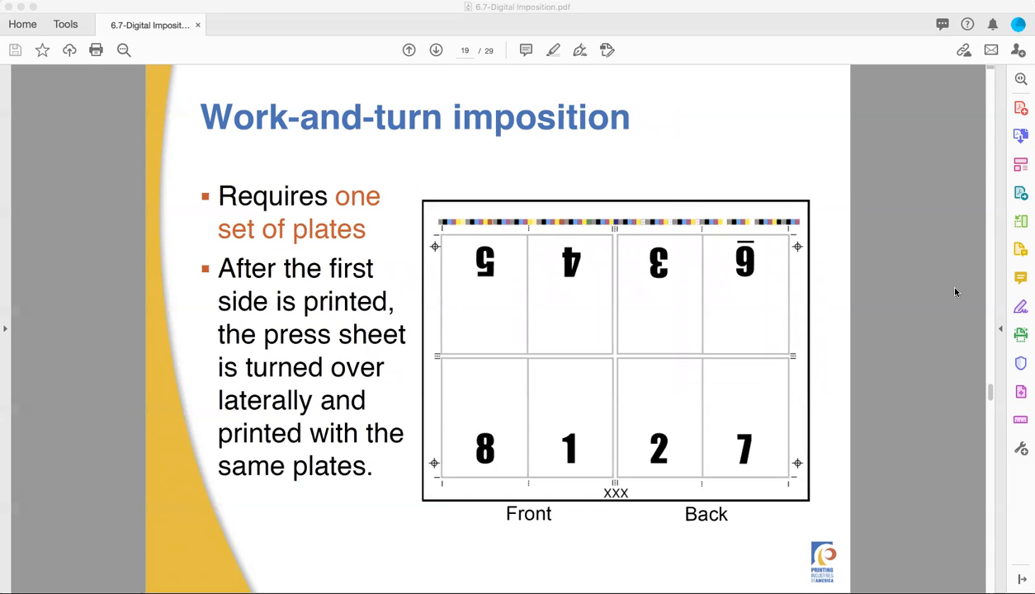
{"action": "left_click", "coordinate": [436, 50]}
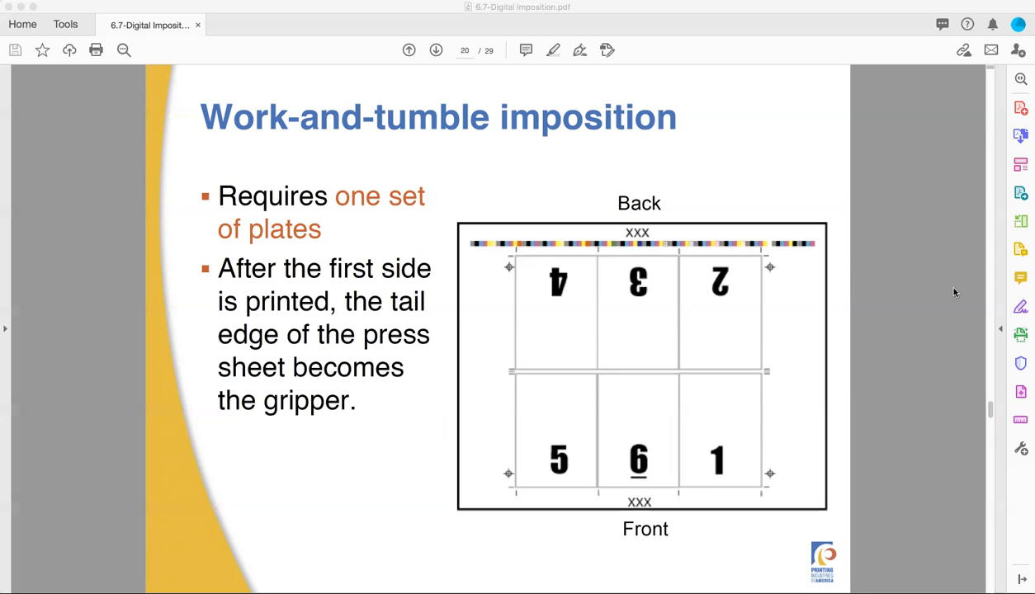
Advance to page 21, Multiple-up imposition, showing four duplicated pages on one sheet.
{"action": "left_click", "coordinate": [436, 50]}
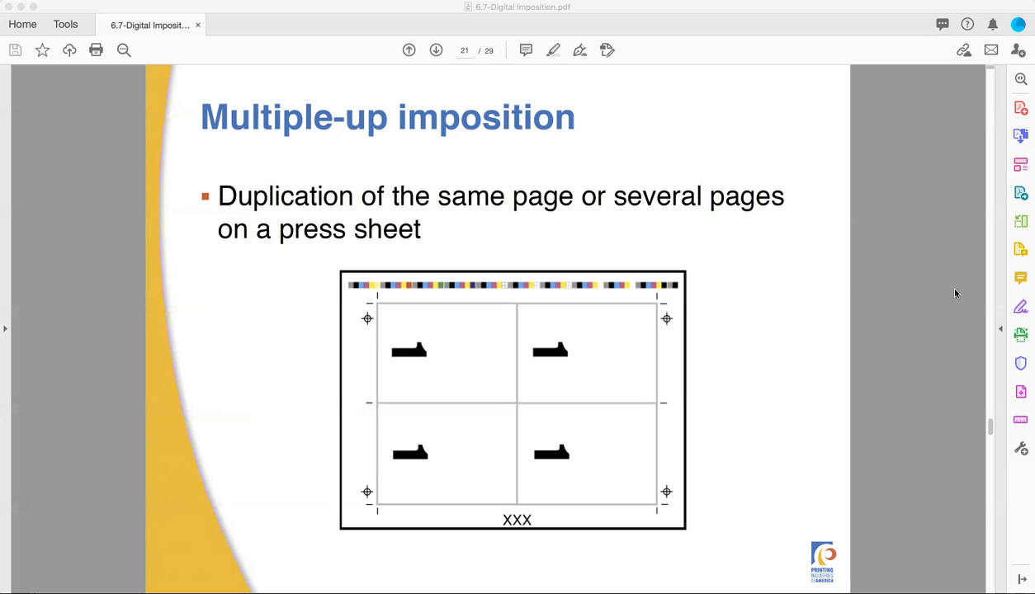
{"action": "mouse_move", "coordinate": [510, 397]}
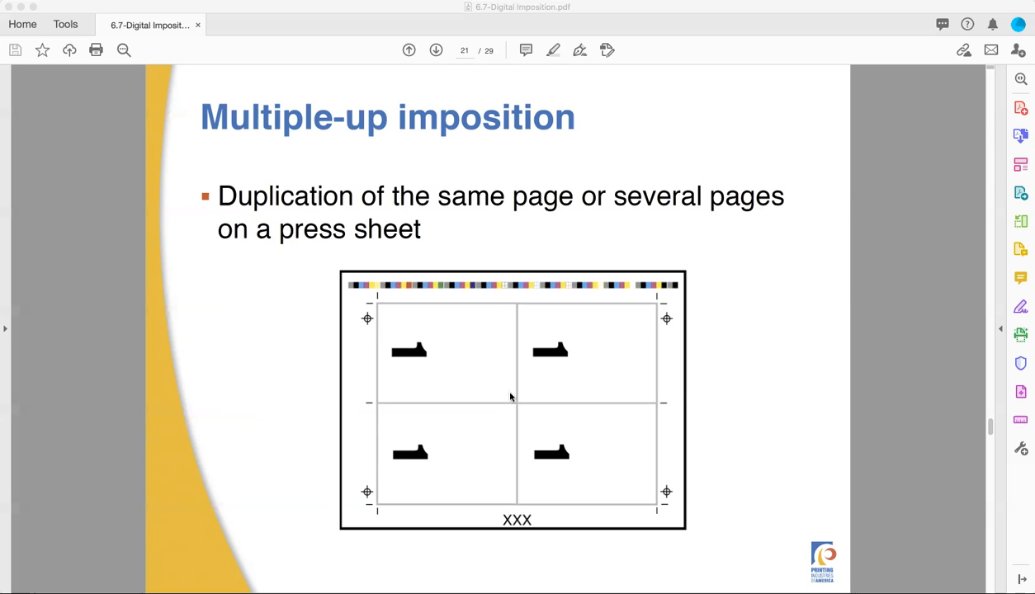
{"action": "mouse_move", "coordinate": [520, 389]}
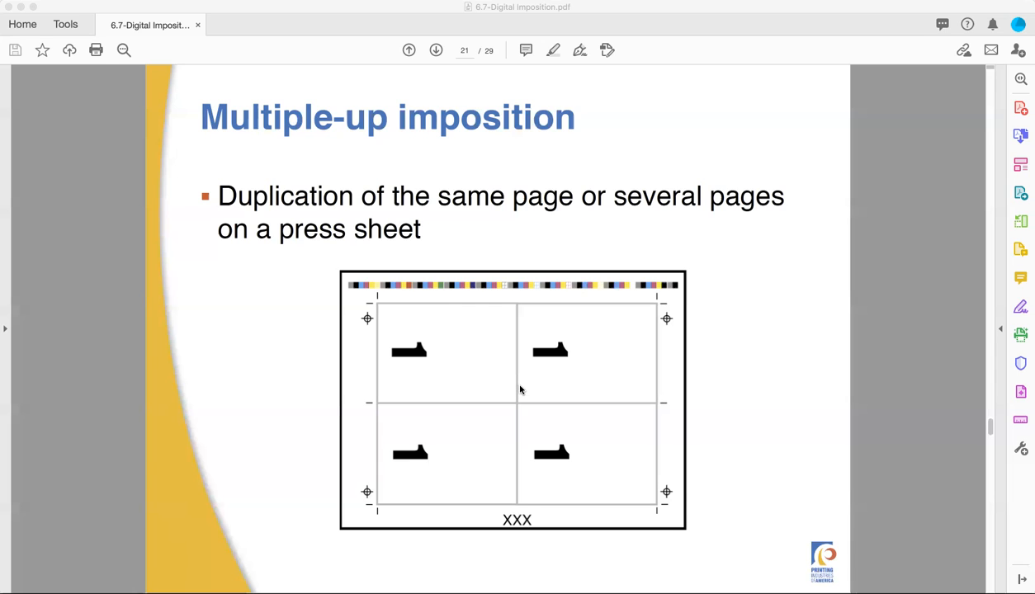
{"action": "left_click", "coordinate": [436, 50]}
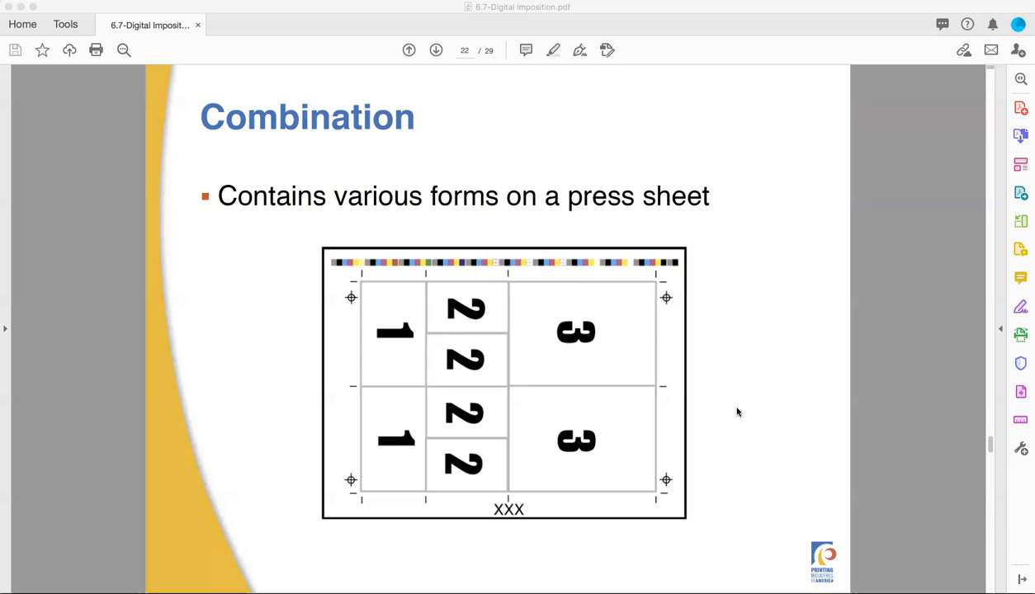
Advance to page 23, Imposition concerns, listing eight factors affecting imposition.
{"action": "left_click", "coordinate": [435, 50]}
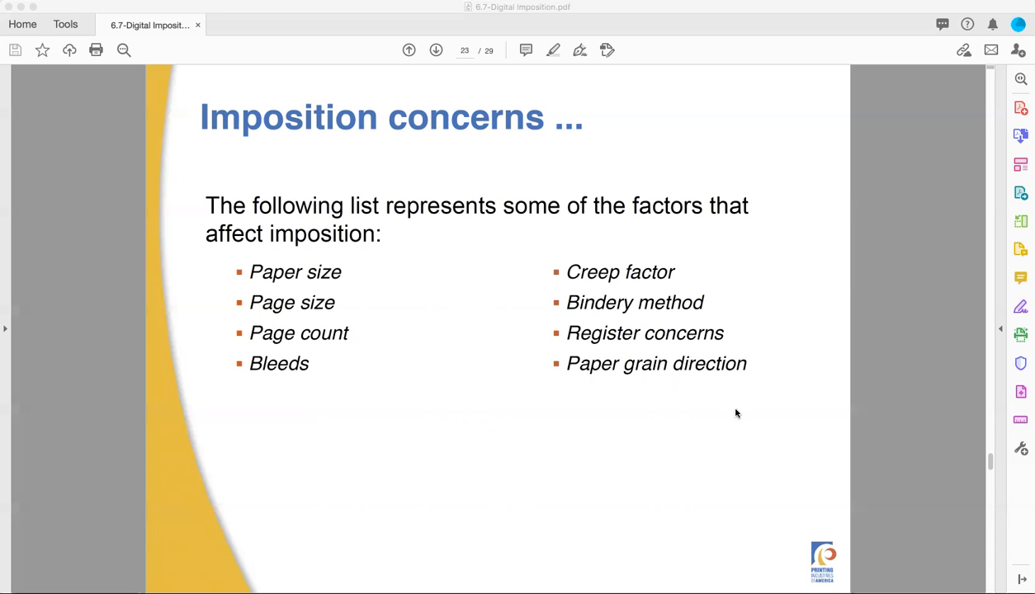
Advance to page 24, the Bindery method slide explaining saddle-stitching.
{"action": "left_click", "coordinate": [435, 51]}
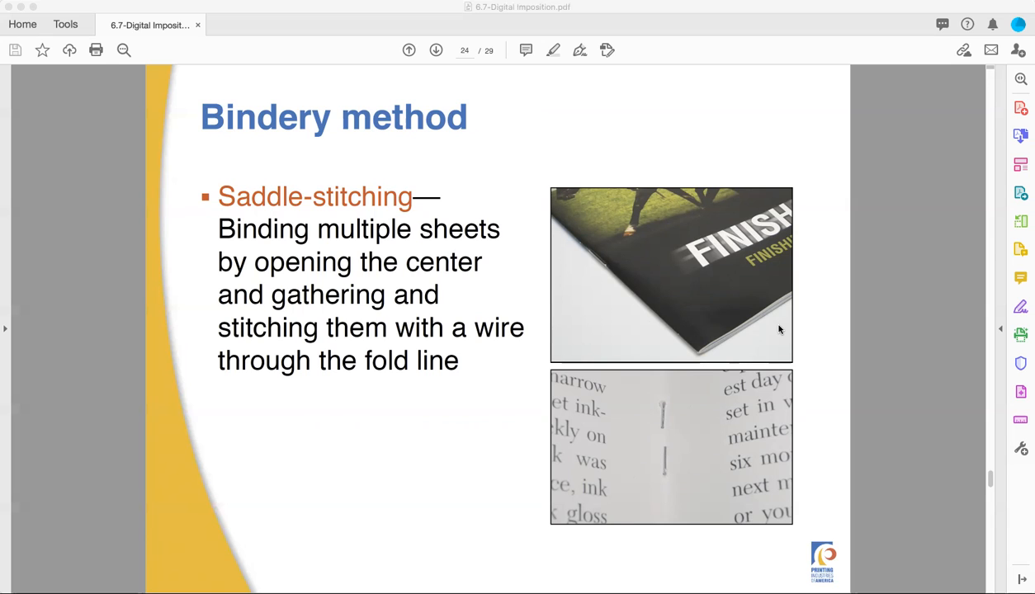
Show page 25, the Bindery method slide on perfect binding with glue.
{"action": "left_click", "coordinate": [435, 50]}
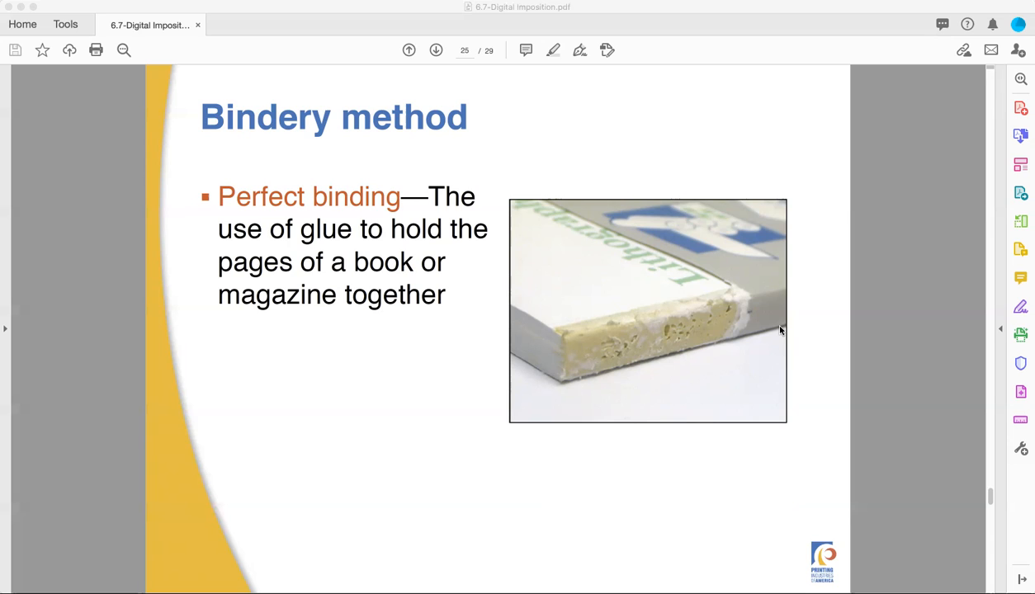
Show page 26, the Bleeds slide with its one-eighth-inch bleed and trim diagram.
{"action": "left_click", "coordinate": [436, 50]}
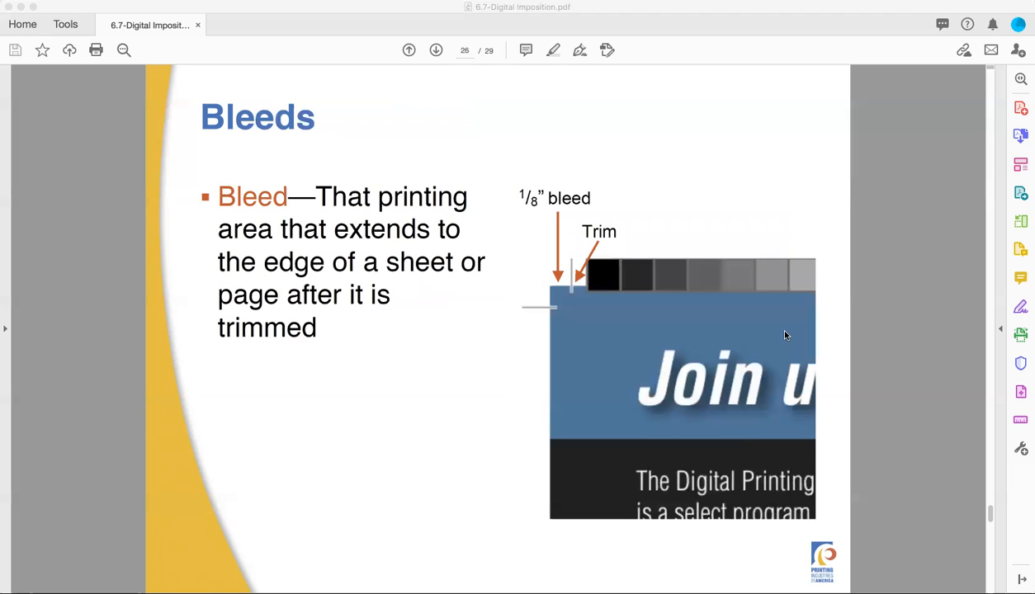
{"action": "mouse_move", "coordinate": [869, 347]}
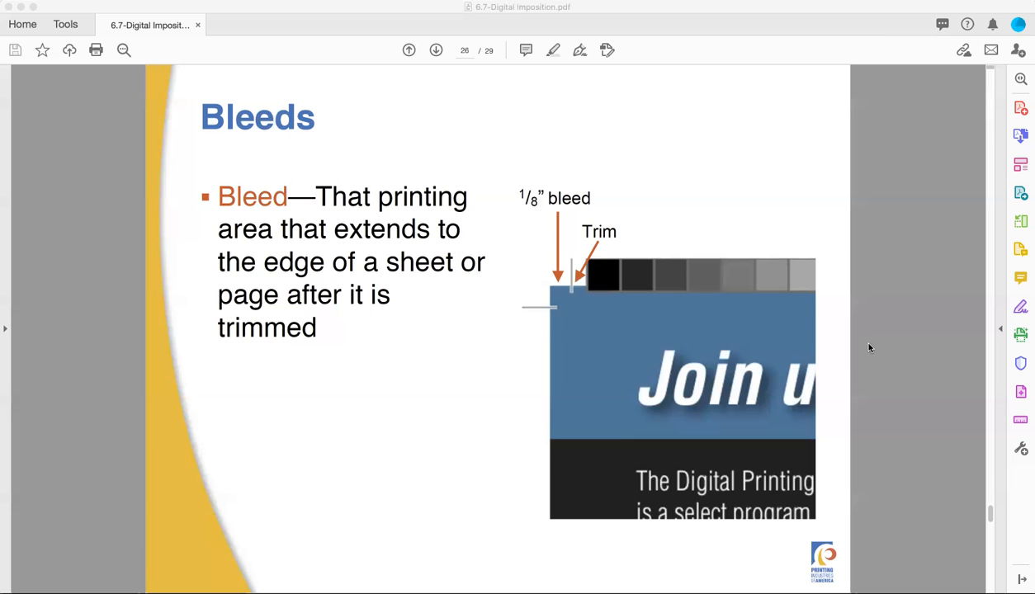
Show page 27, the Creep slide on page displacement from folding the press sheet.
{"action": "left_click", "coordinate": [436, 50]}
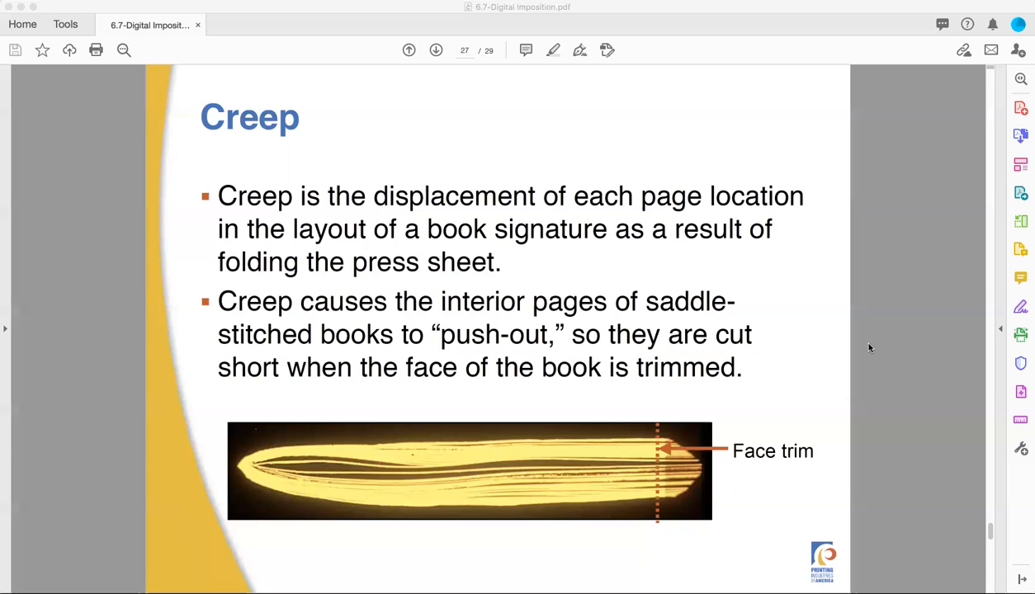
{"action": "left_click", "coordinate": [435, 50]}
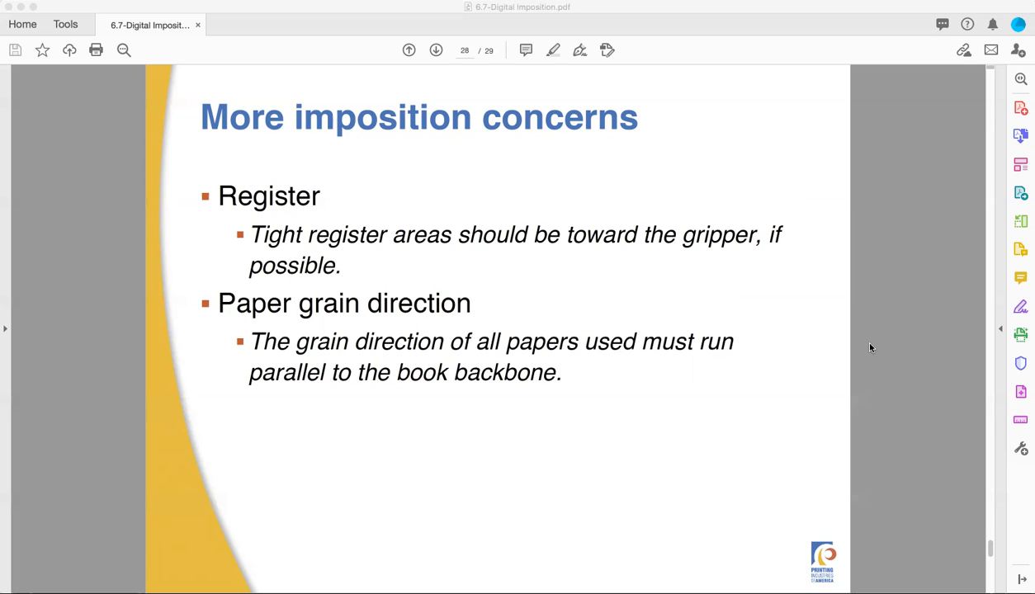
{"action": "mouse_move", "coordinate": [788, 434]}
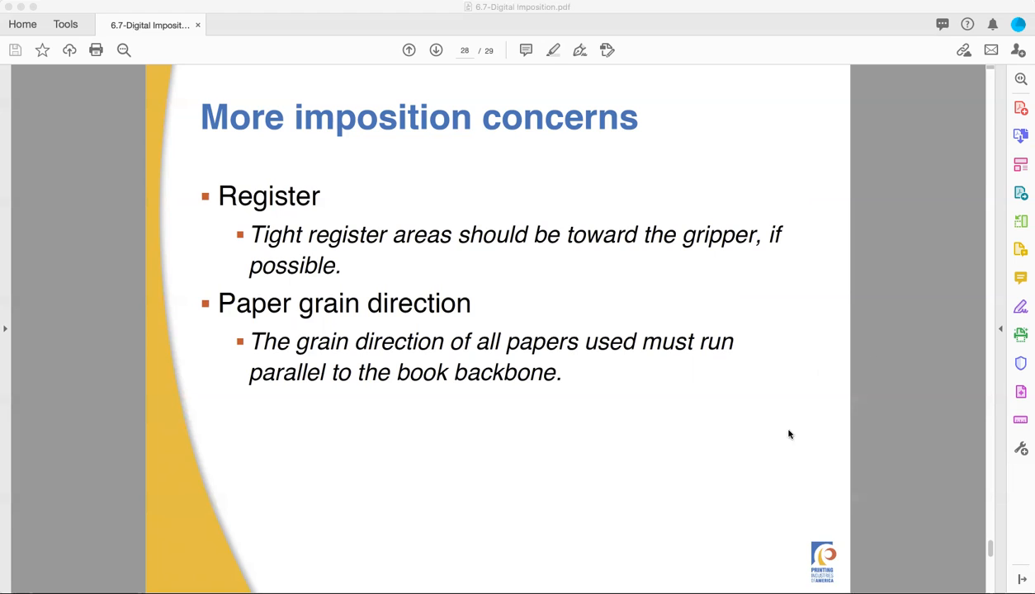
{"action": "mouse_move", "coordinate": [759, 97]}
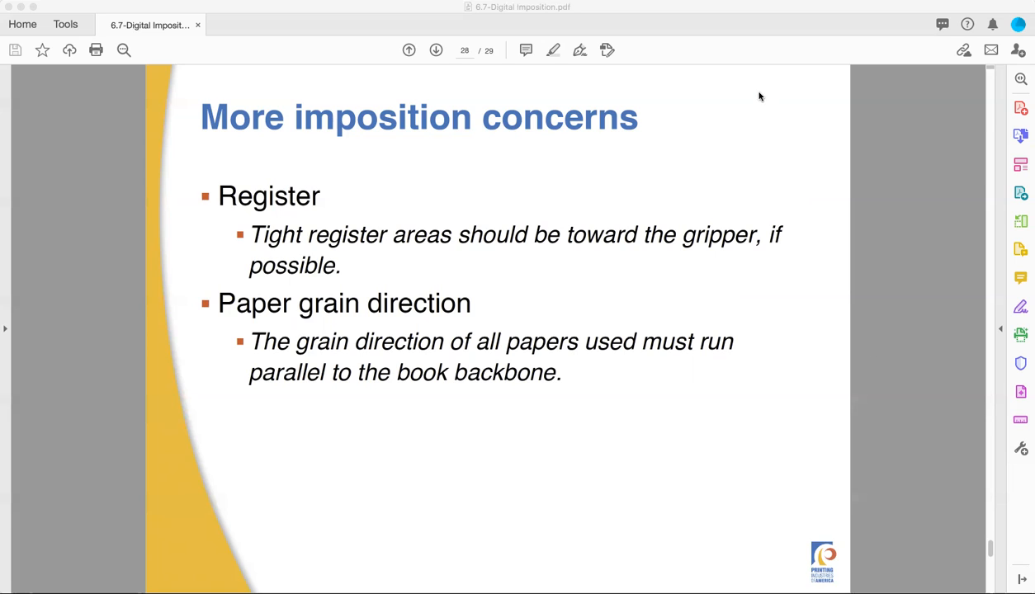
{"action": "mouse_move", "coordinate": [712, 29]}
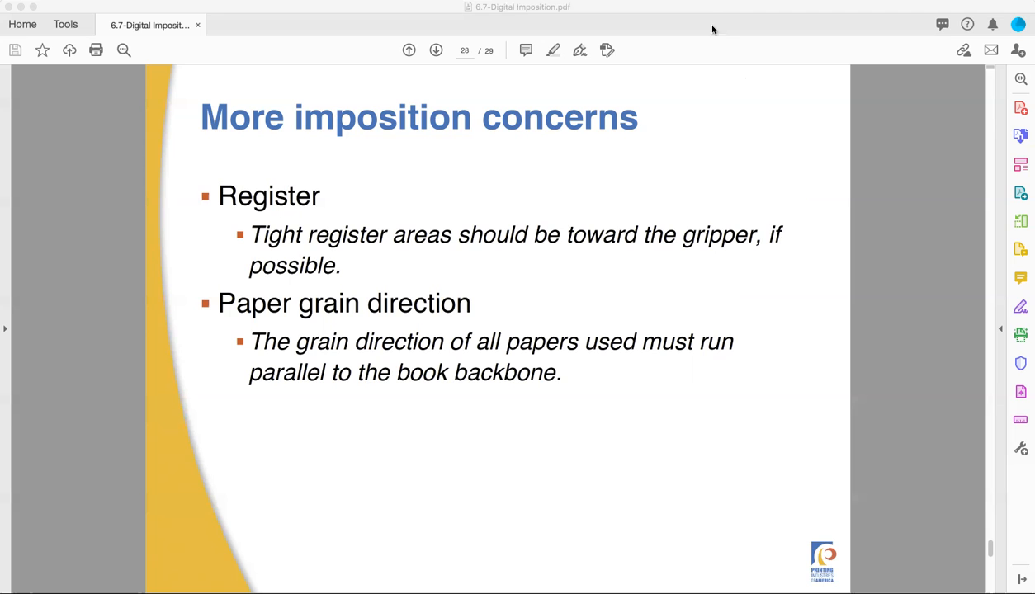
{"action": "mouse_move", "coordinate": [743, 363]}
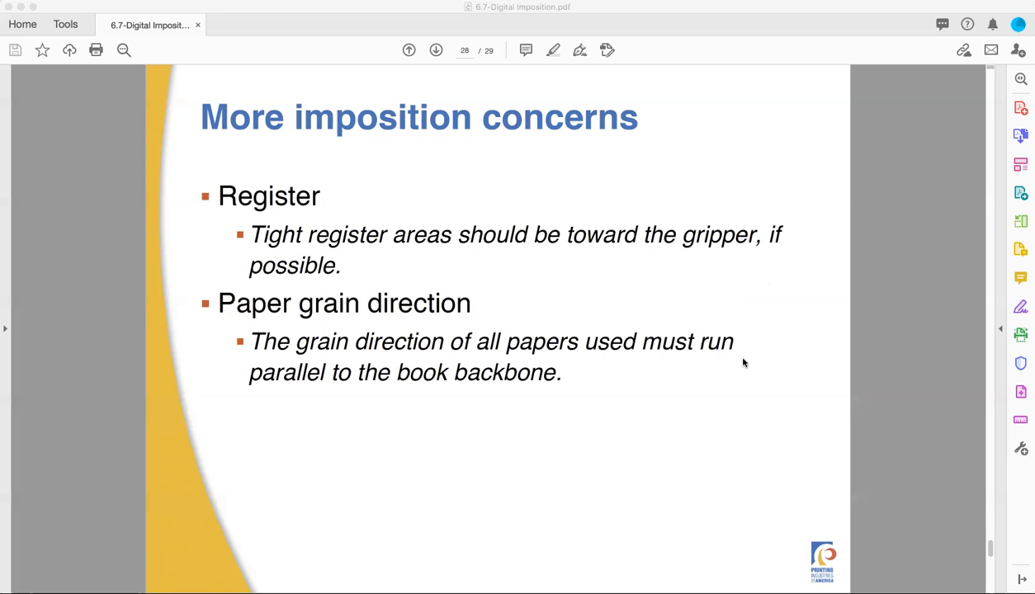